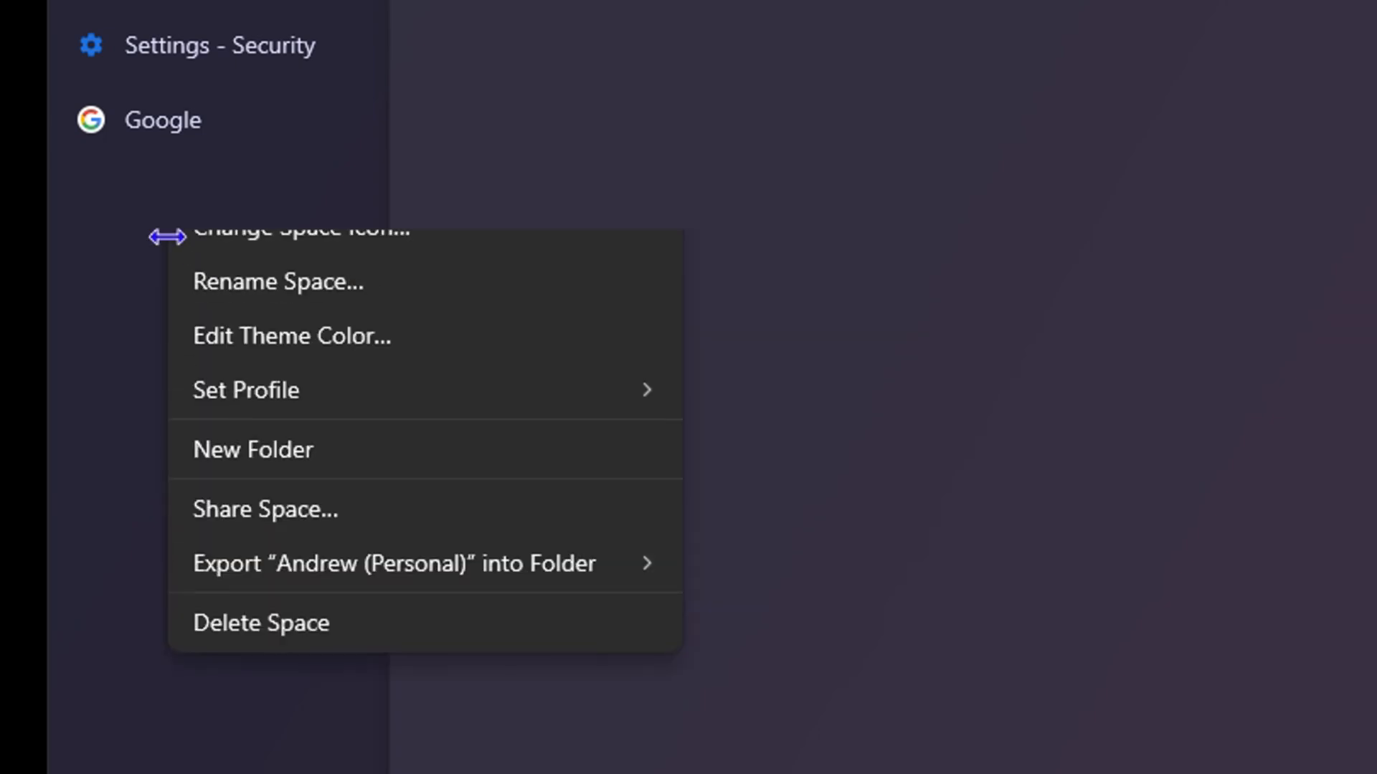
mouse_move(227, 348)
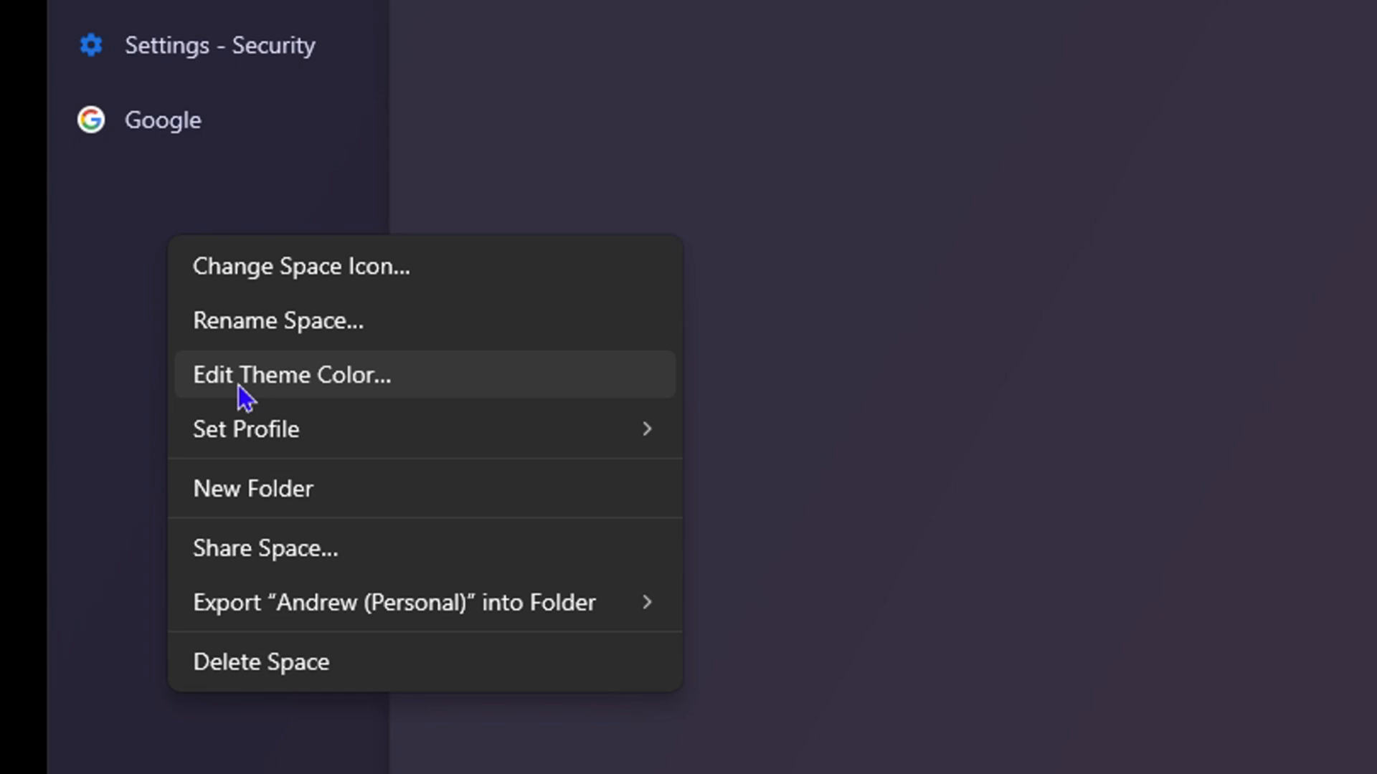
Choose Edit Theme Color… for the Andrew (Personal) space.
click(289, 376)
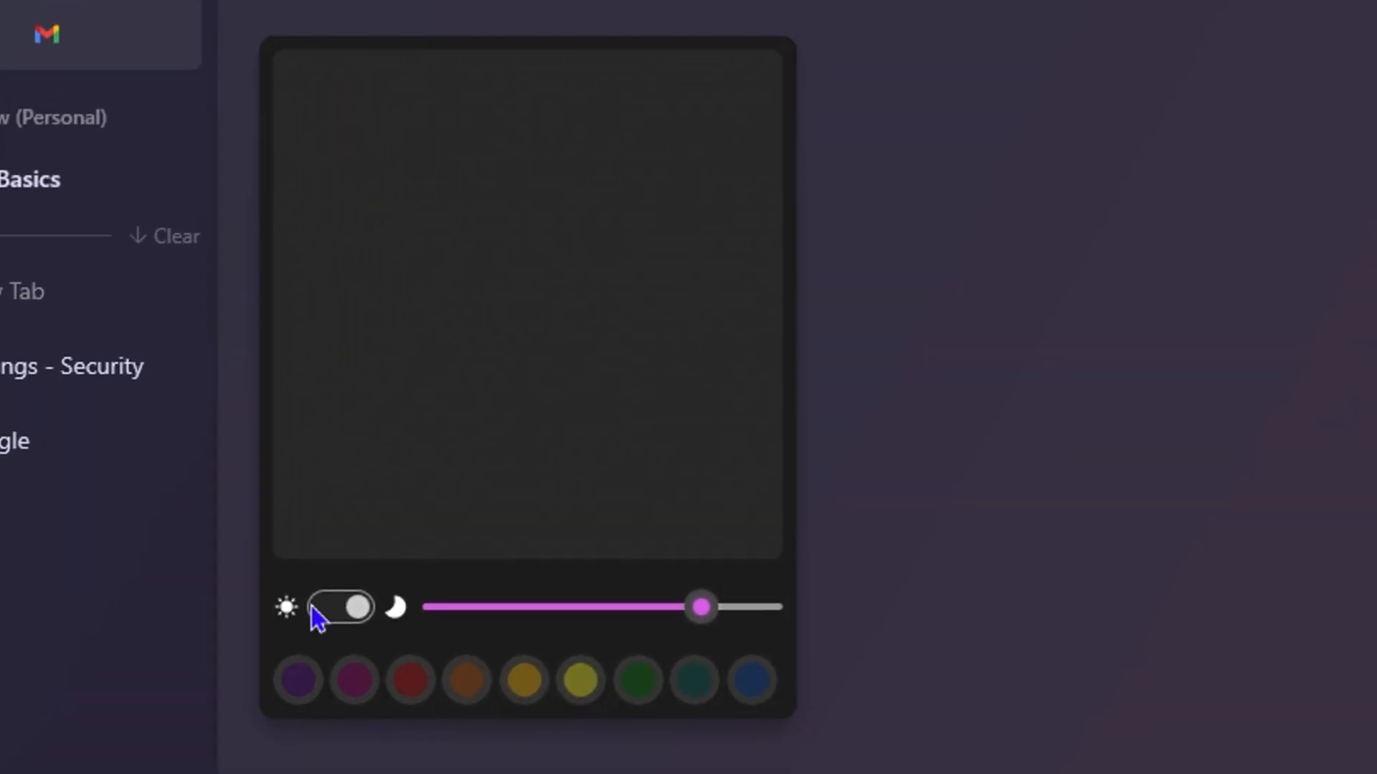
Toggle the light/dark switch and try preset swatches, landing on a dark olive-amber tint.
click(341, 608)
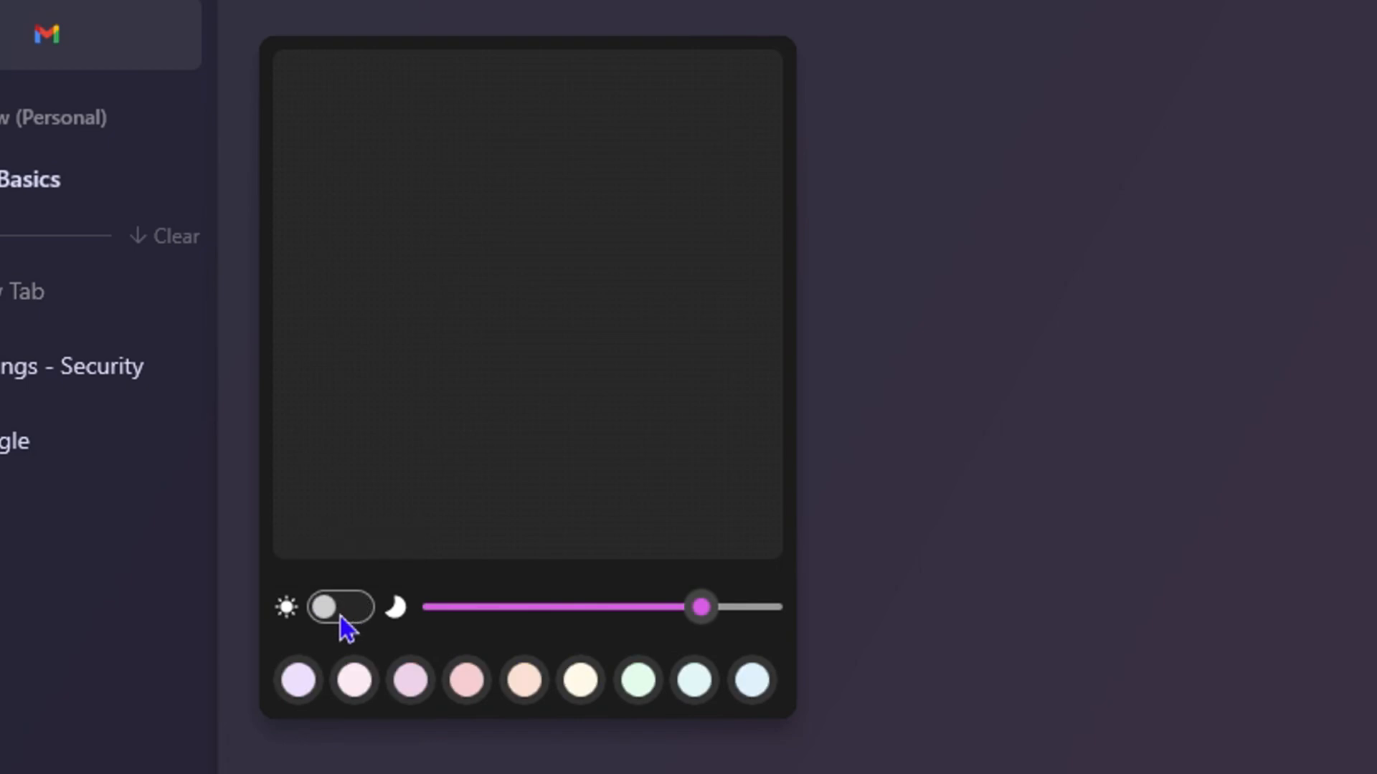
click(301, 683)
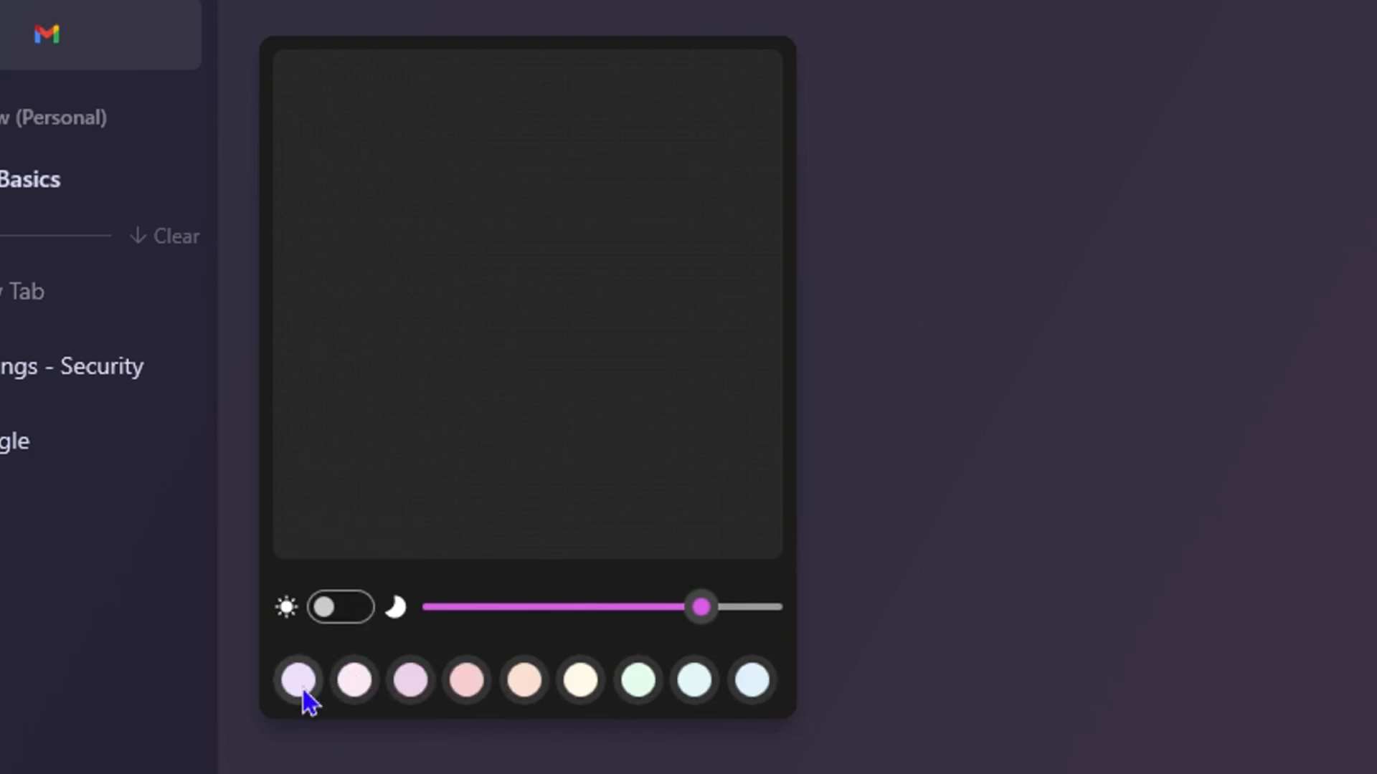
click(522, 697)
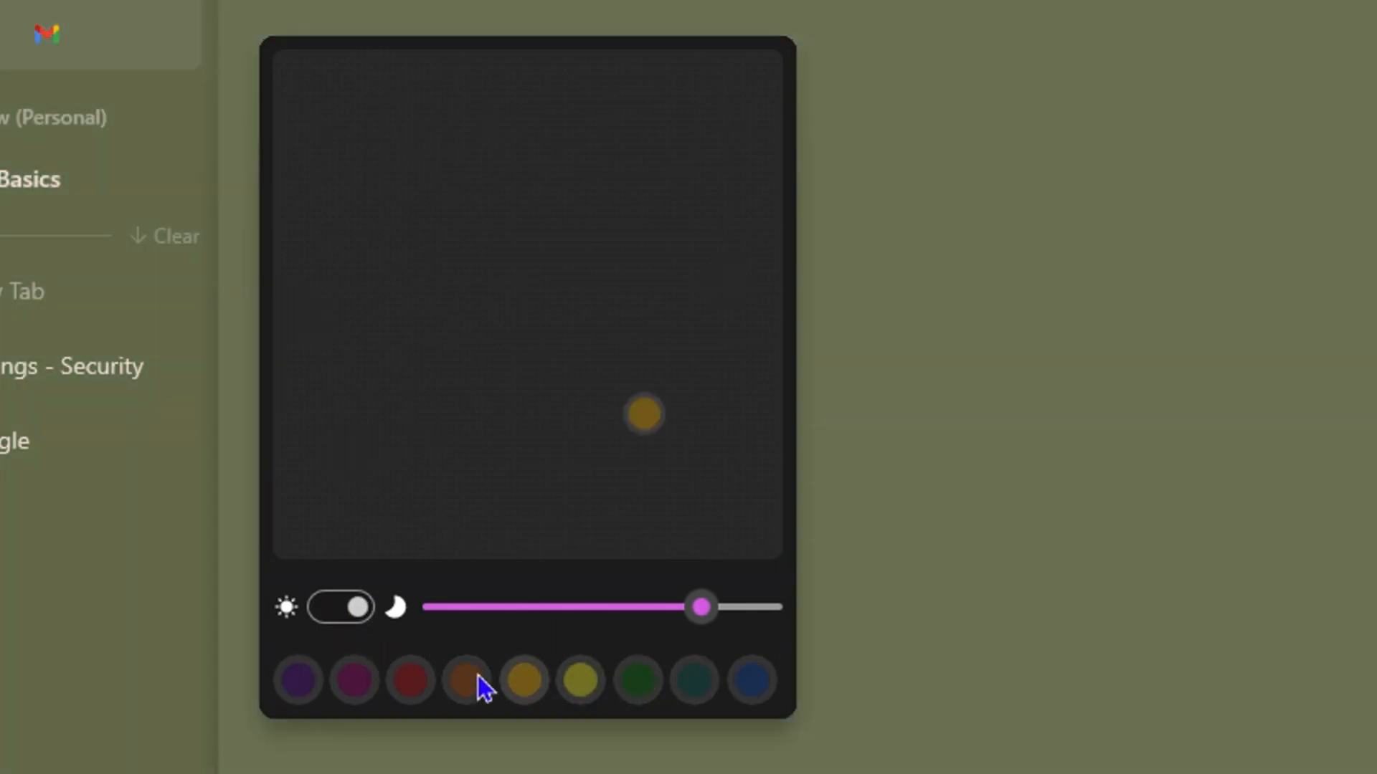
In light mode, move the colour dot to a soft green and lower intensity for a pale sage tint.
click(304, 680)
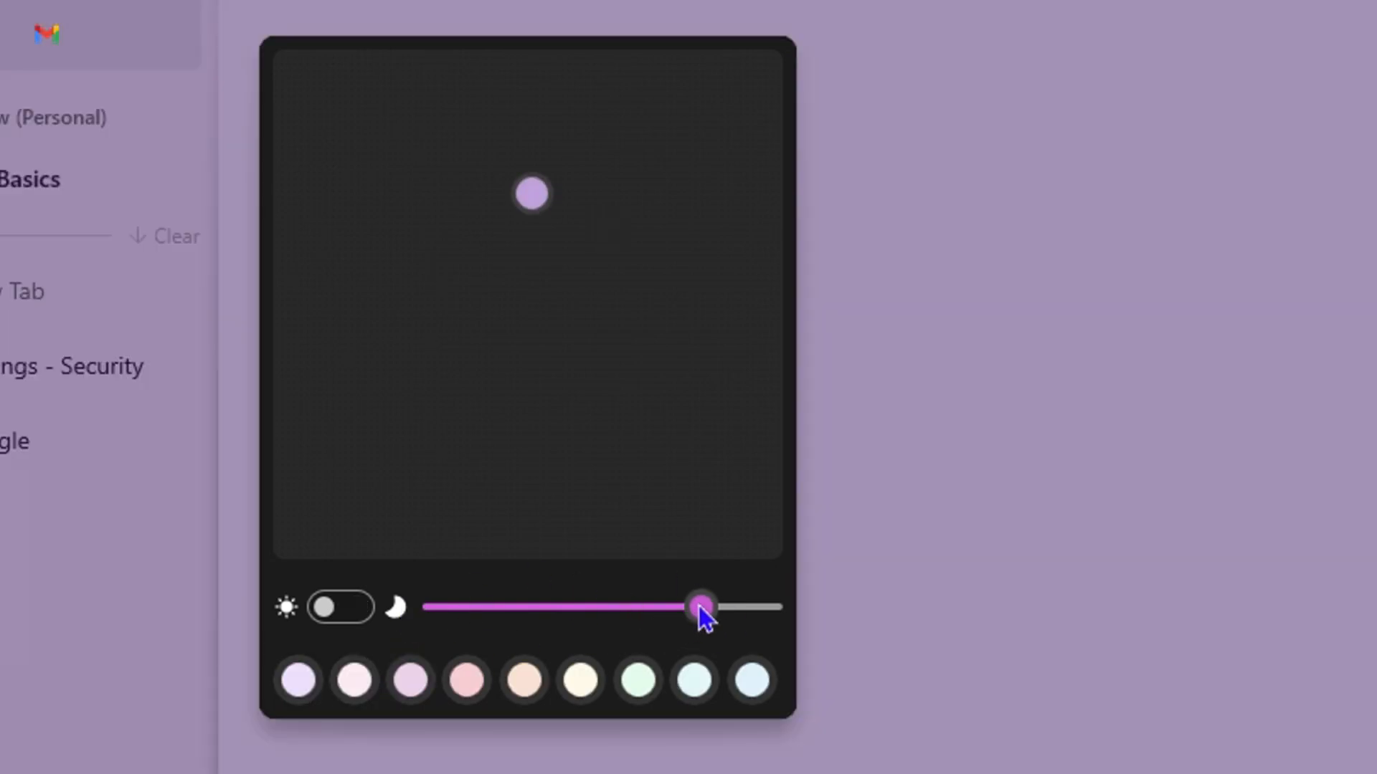
drag(699, 605, 659, 605)
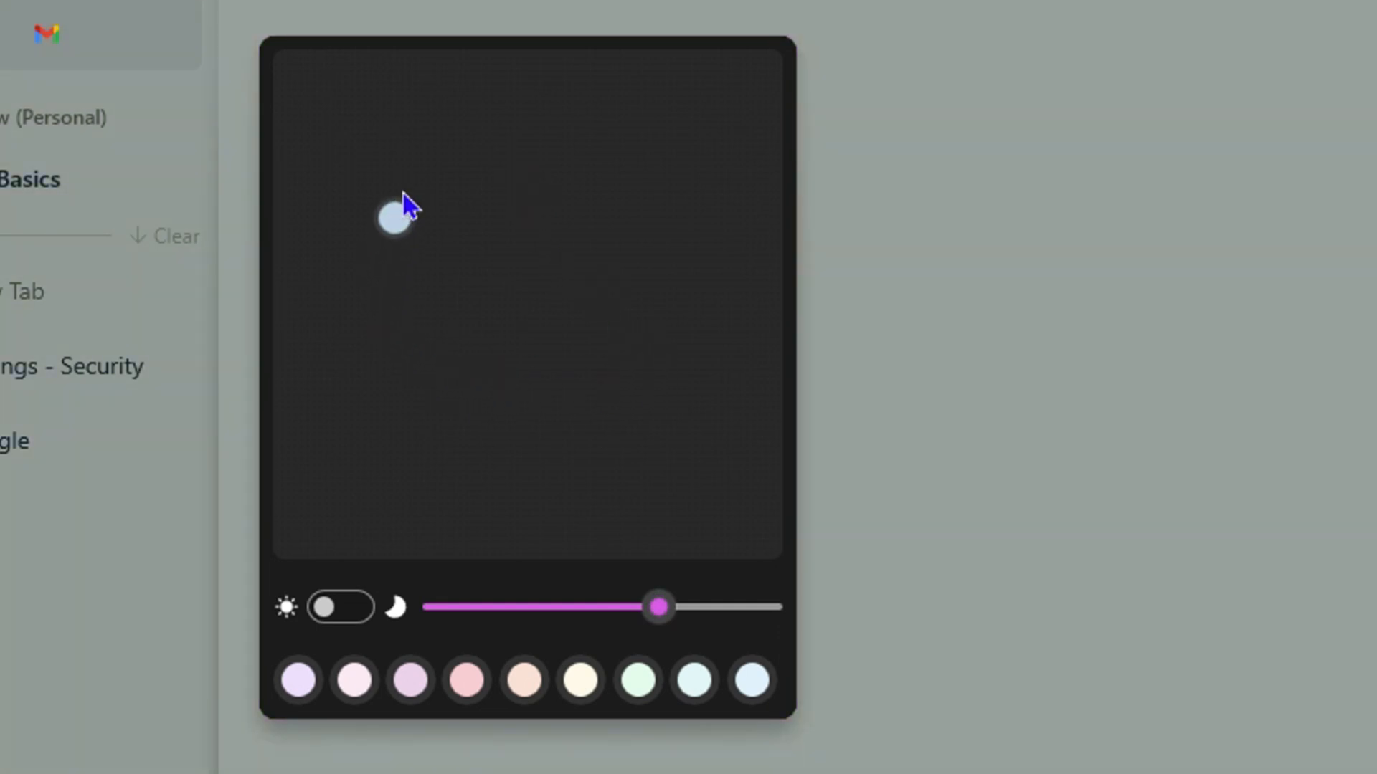
drag(393, 219, 492, 169)
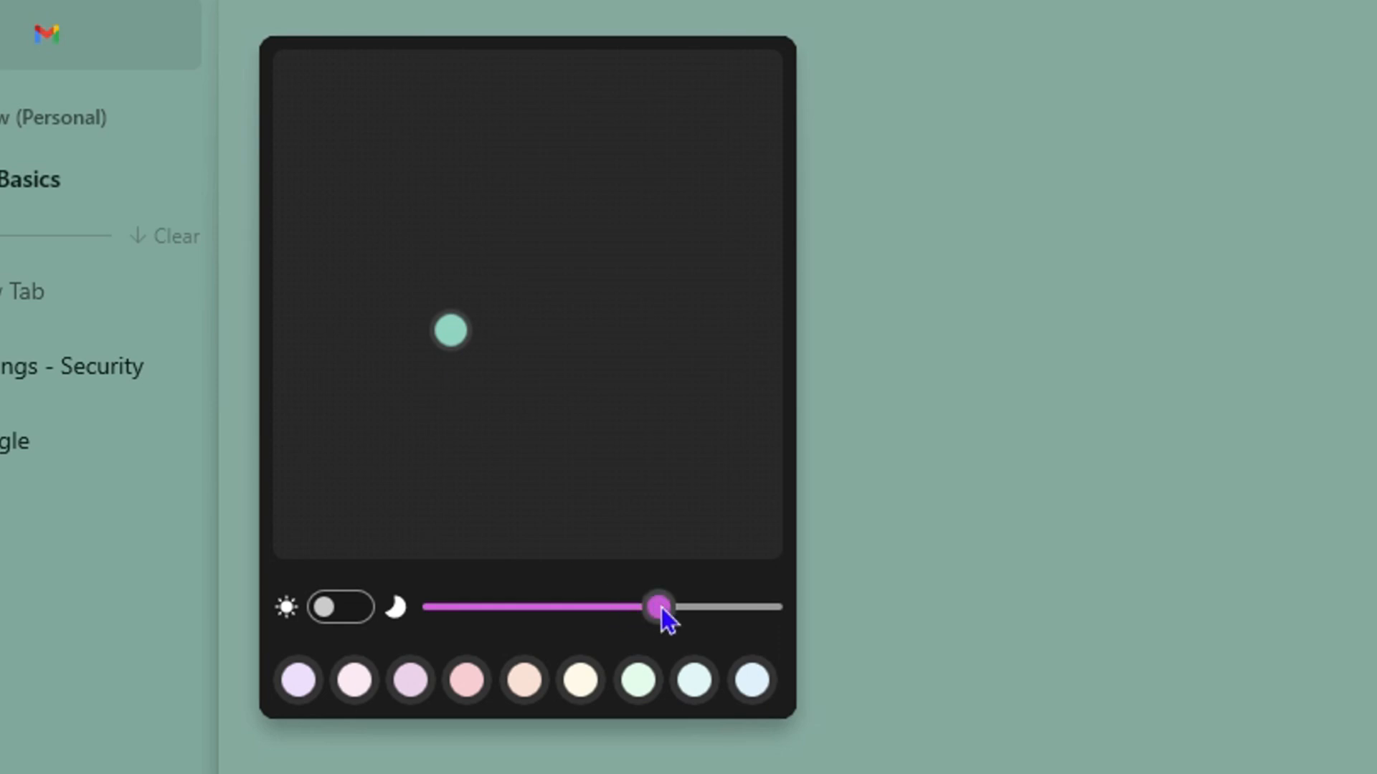
drag(658, 605, 490, 605)
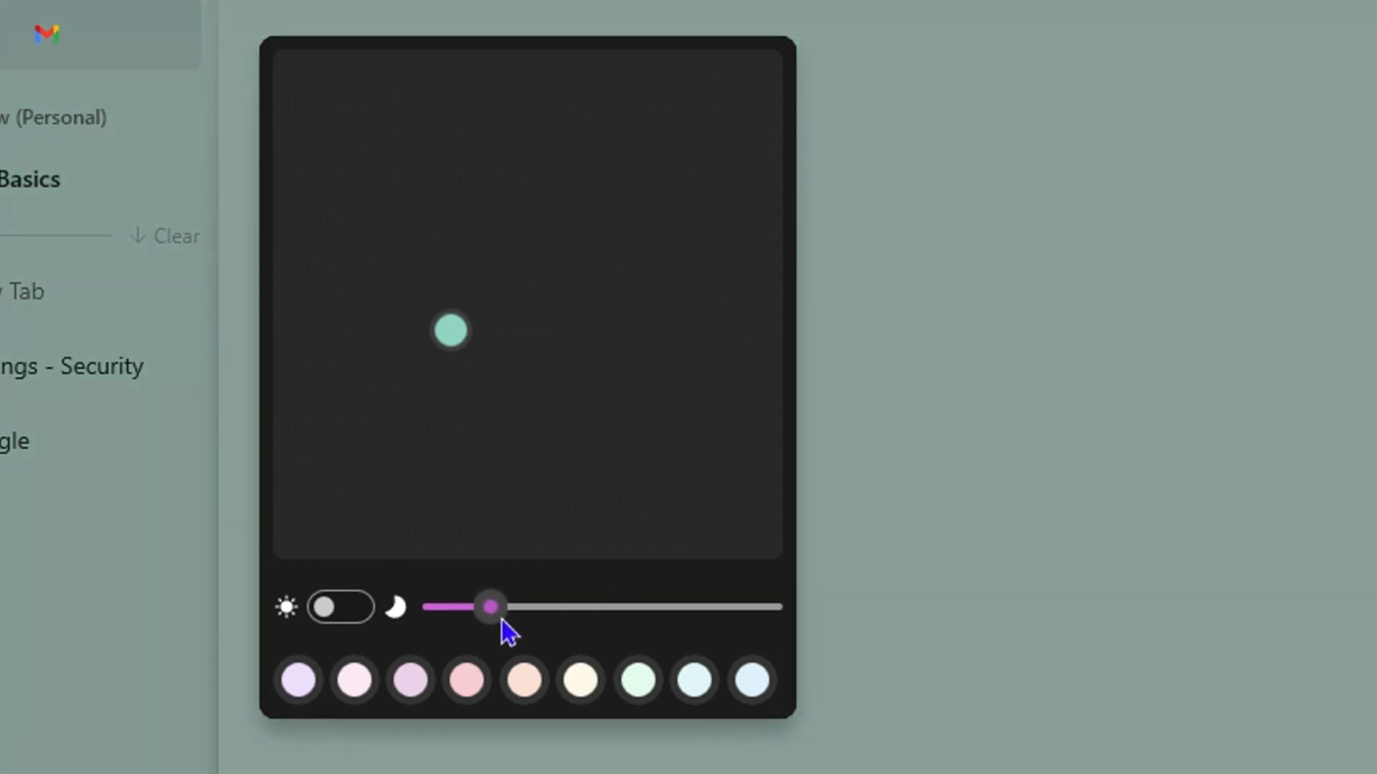
Back in dark mode, pick a muted slate blue-grey as the space's theme colour.
click(339, 607)
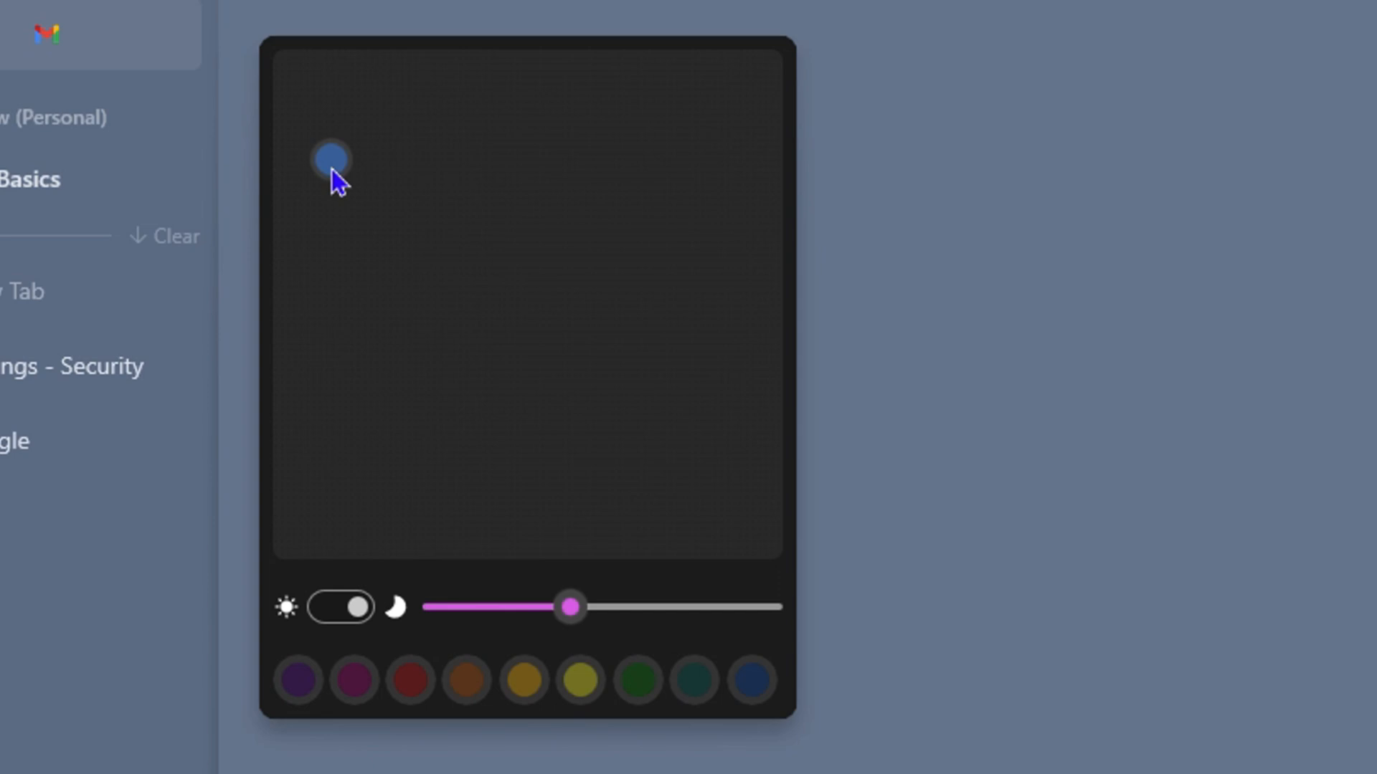
click(750, 680)
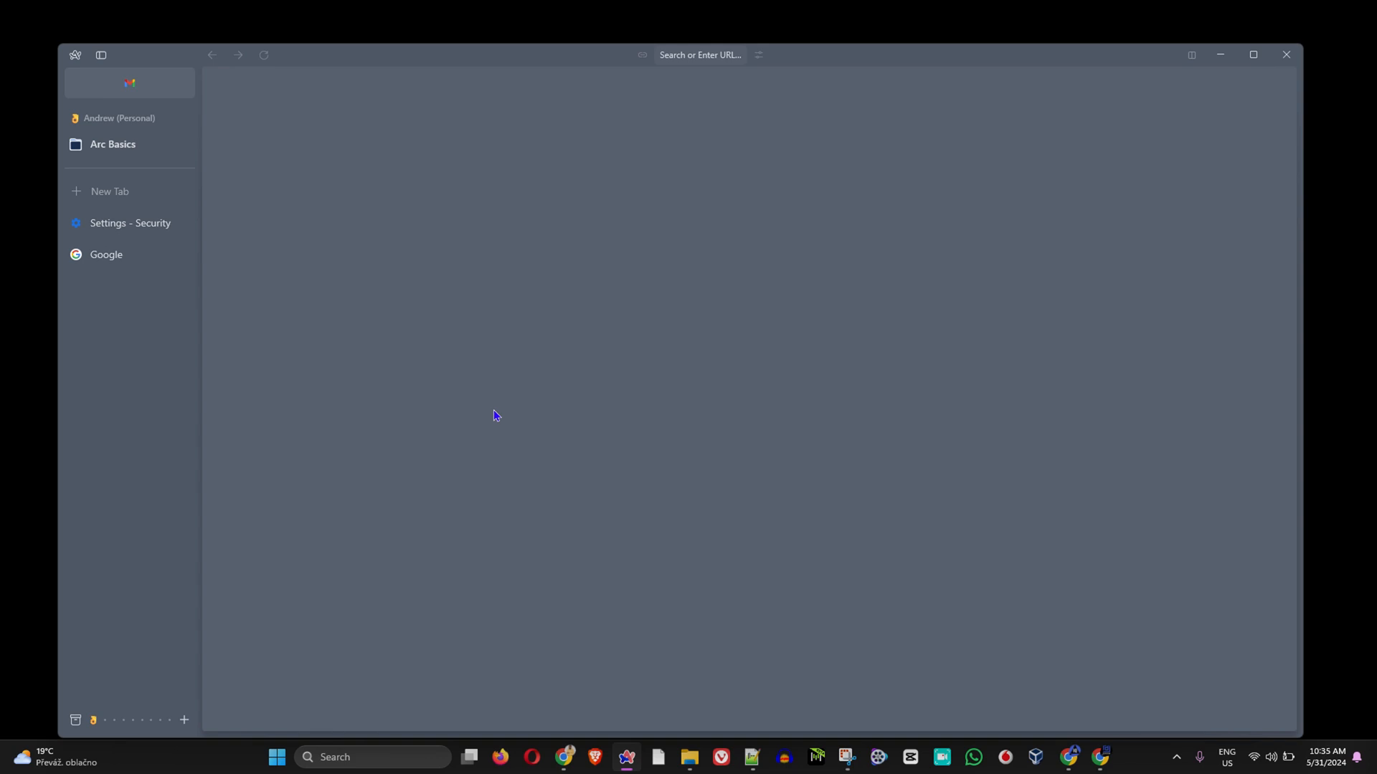
mouse_move(657, 26)
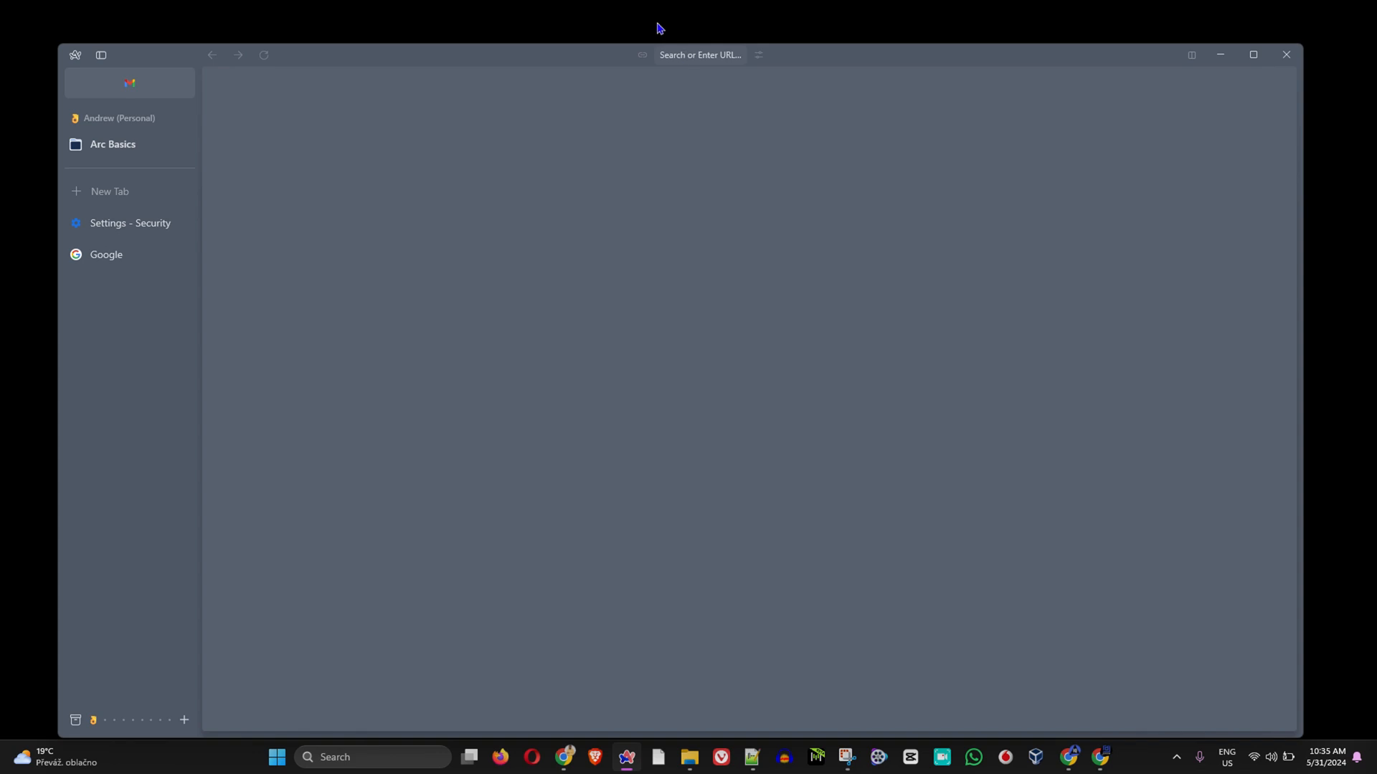